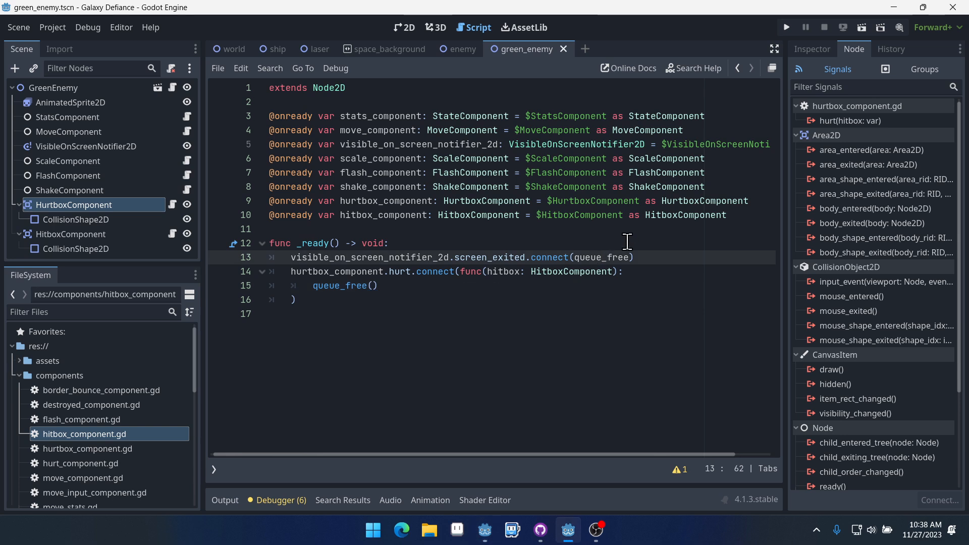
mouse_move(515, 140)
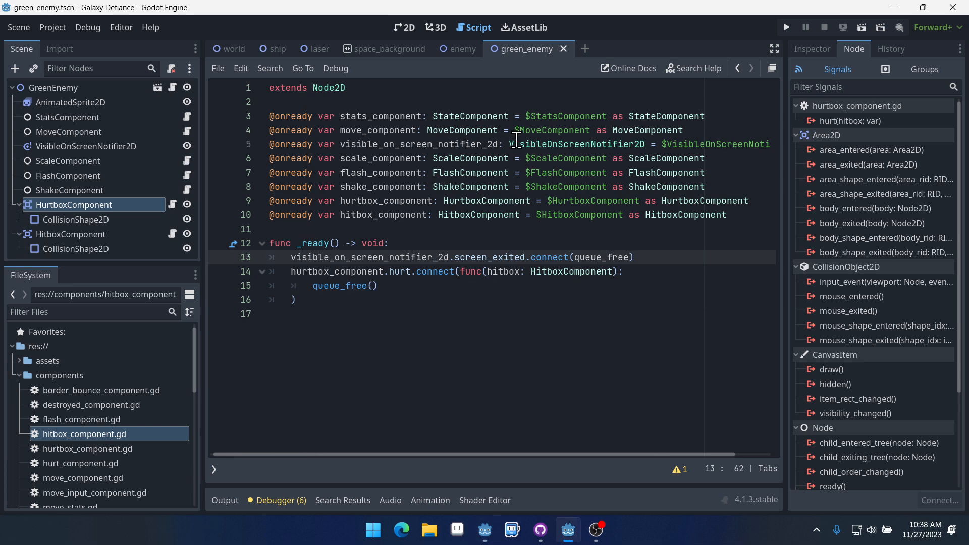
Switch from the green enemy's script to the regular enemy scene's script.
click(461, 49)
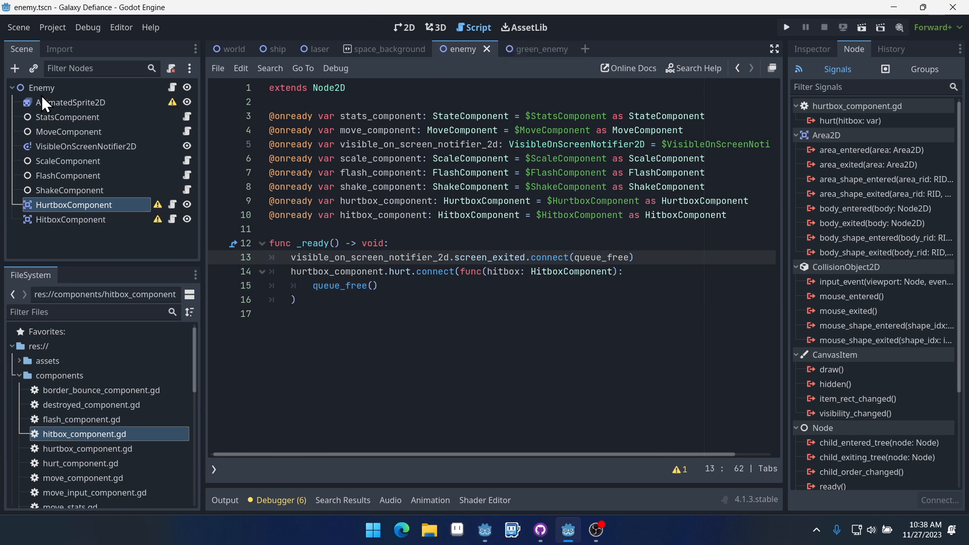
Add a HurtComponent (hurt_component.gd) child node under the Enemy root via the 'hur' search.
click(42, 88)
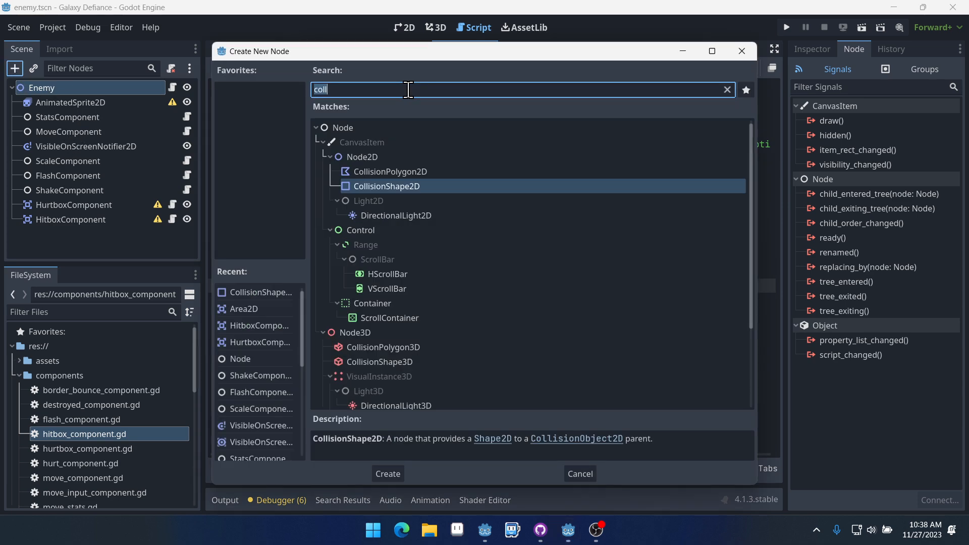
text(hur)
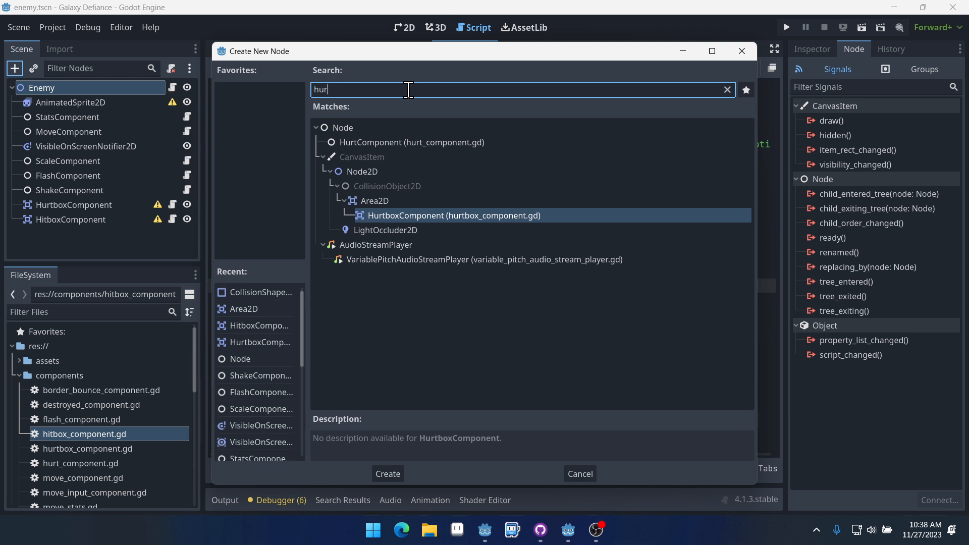
click(412, 143)
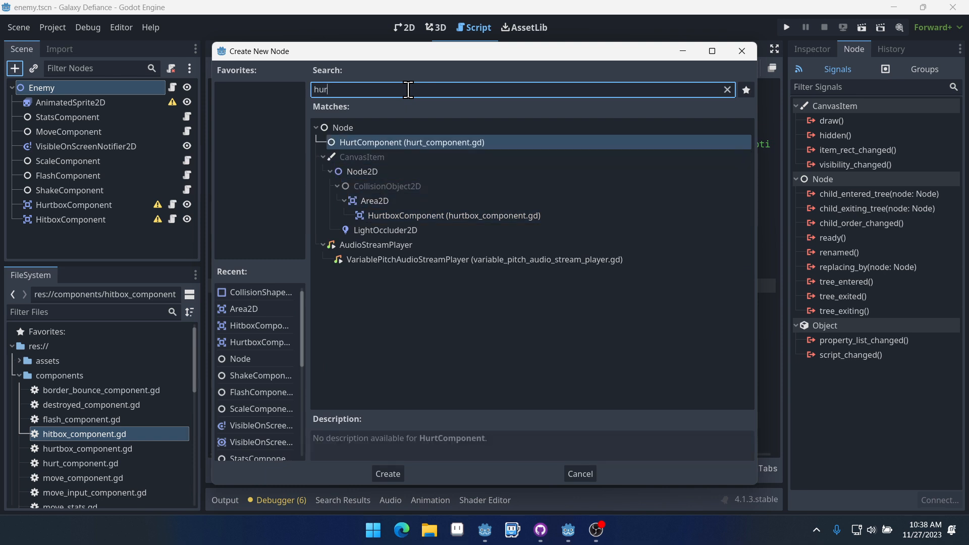
mouse_move(406, 227)
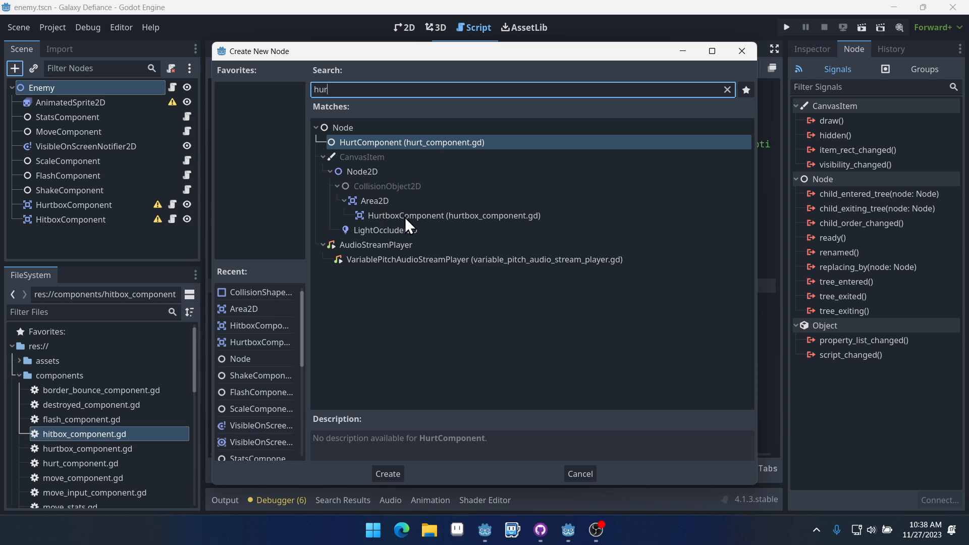
click(388, 473)
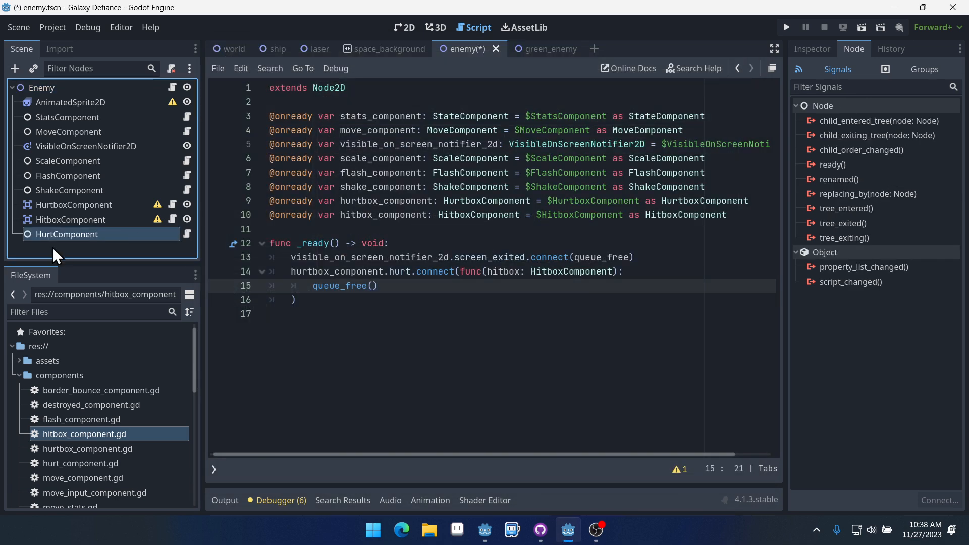
mouse_move(437, 79)
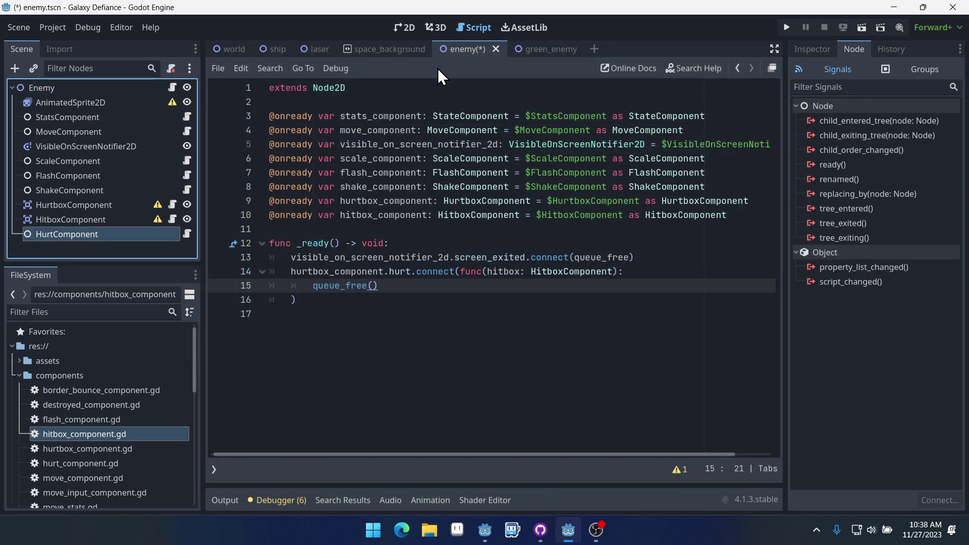
mouse_move(514, 83)
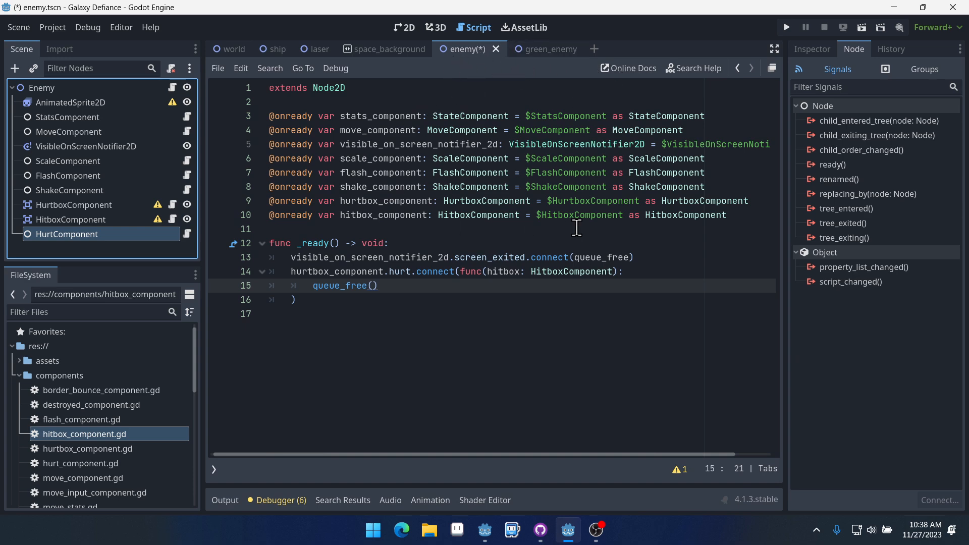
mouse_move(812, 56)
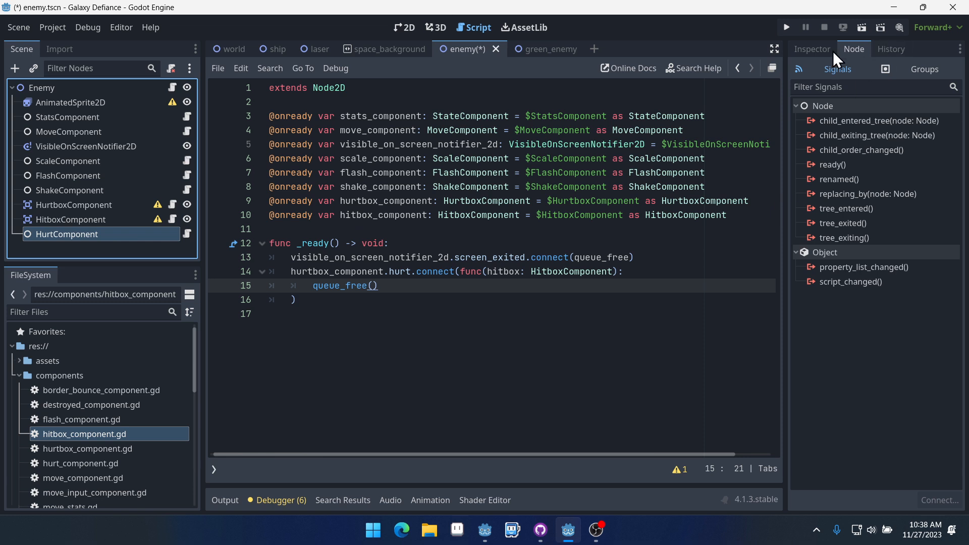
Assign StatsComponent and HurtboxComponent to the HurtComponent's properties in the Inspector.
click(811, 49)
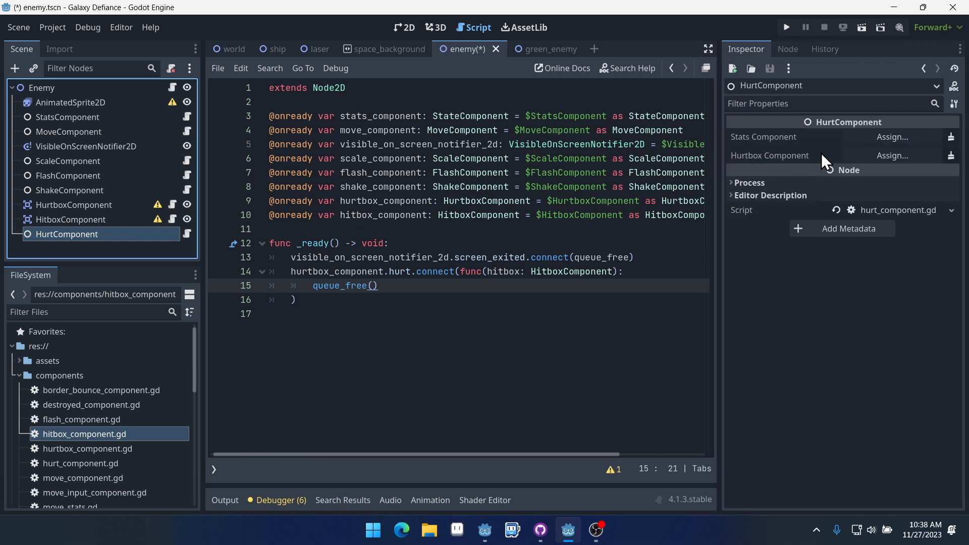
mouse_move(825, 156)
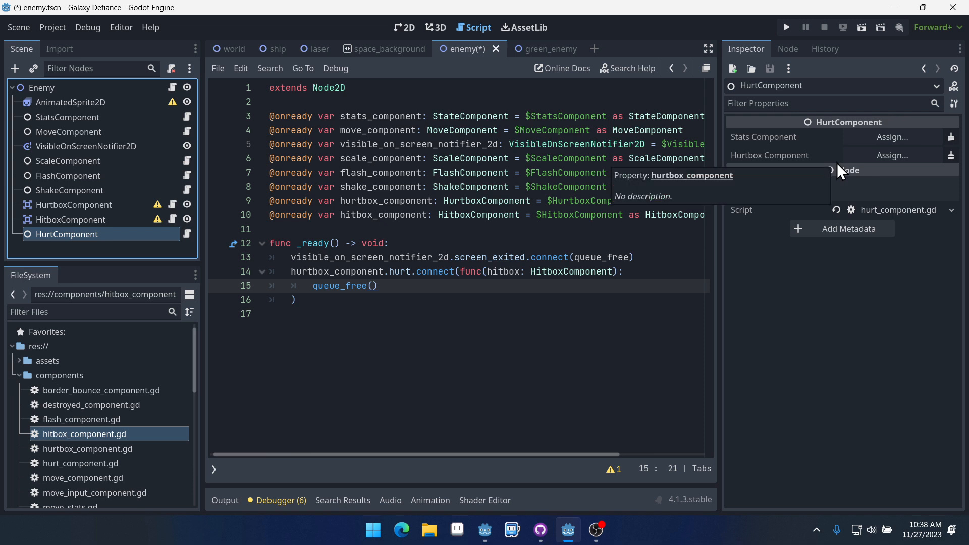
click(892, 155)
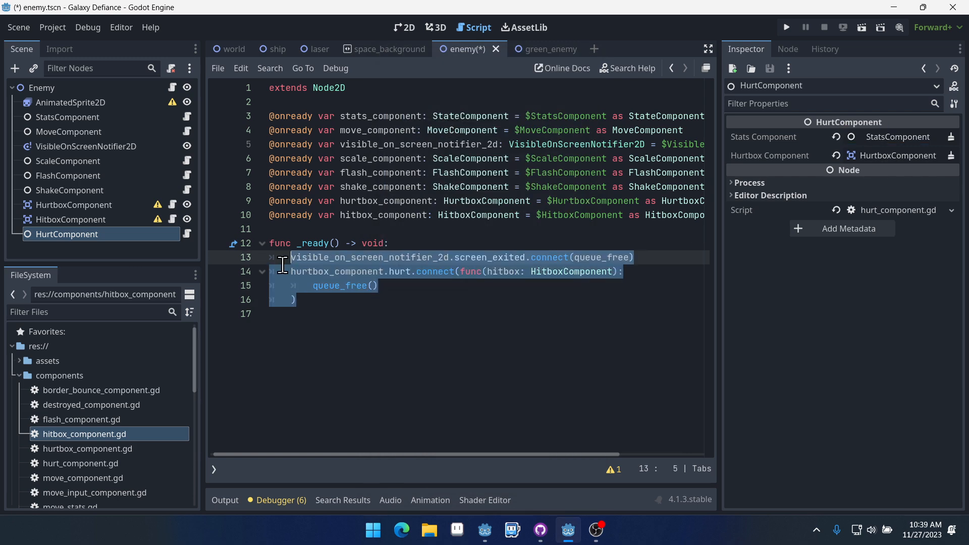
mouse_move(799, 207)
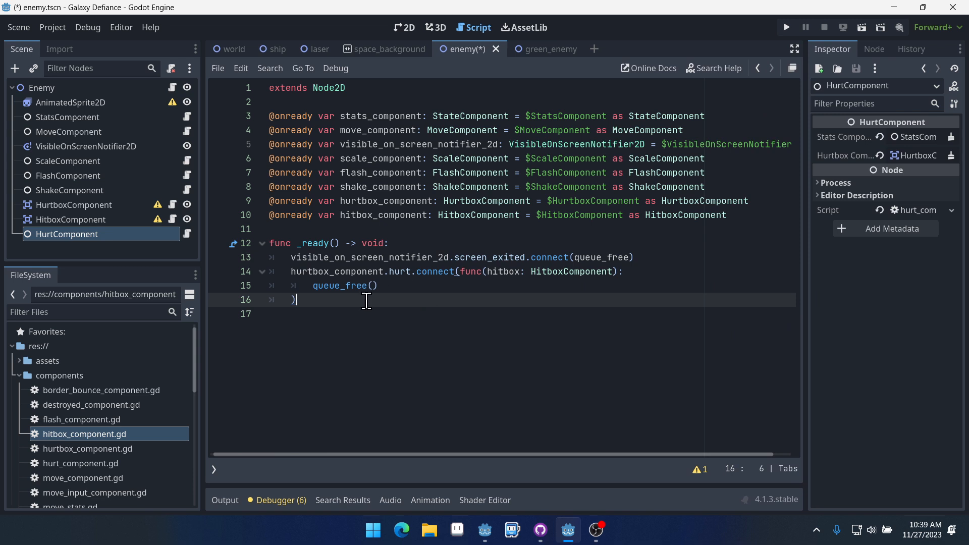
Replace queue_free in the hurt lambda with scale_component.tween_scale(), flash_component.flash() and shake_component.tween_shake().
click(395, 271)
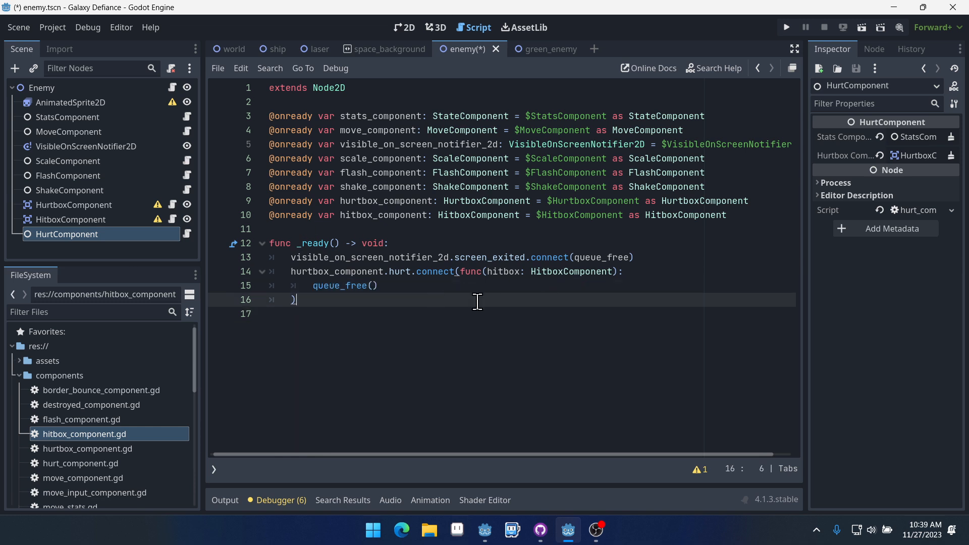
mouse_move(459, 296)
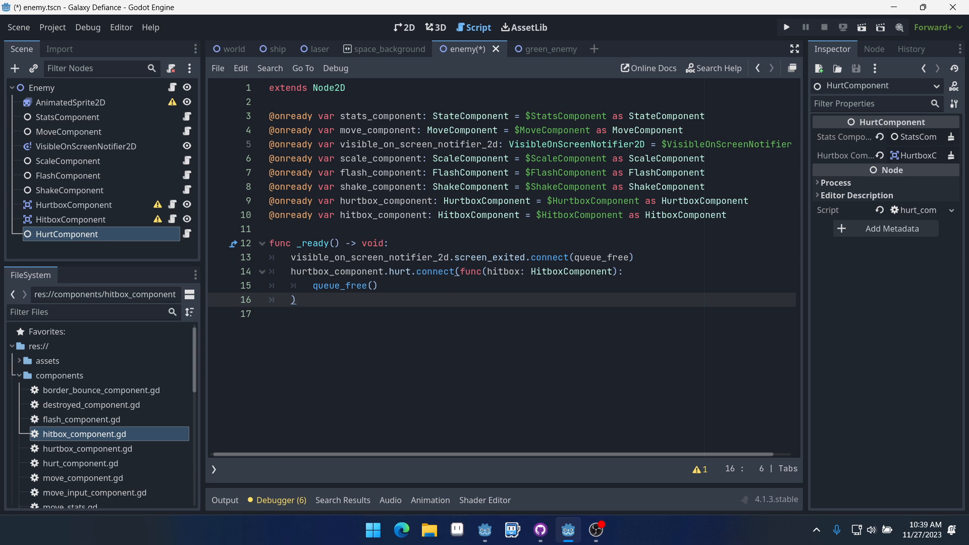
mouse_move(389, 357)
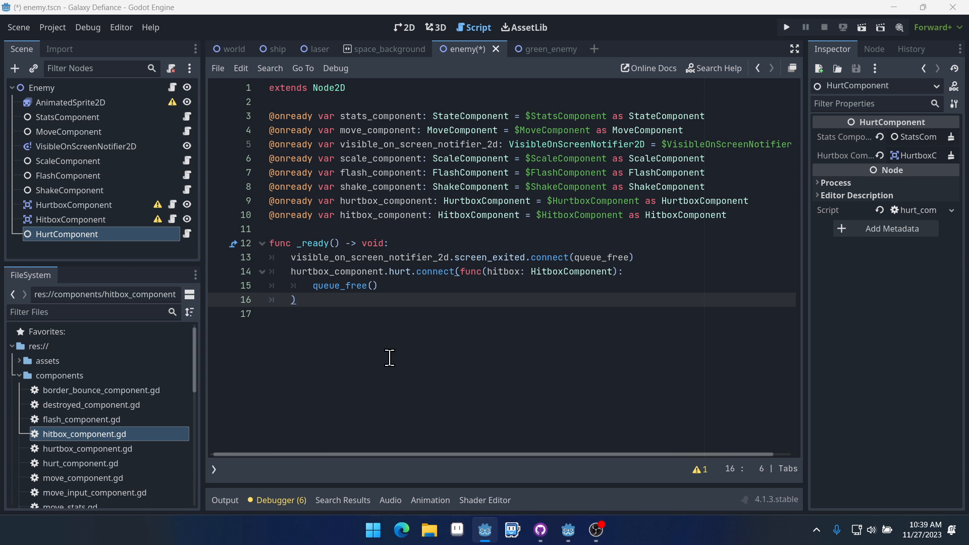
double_click(339, 284)
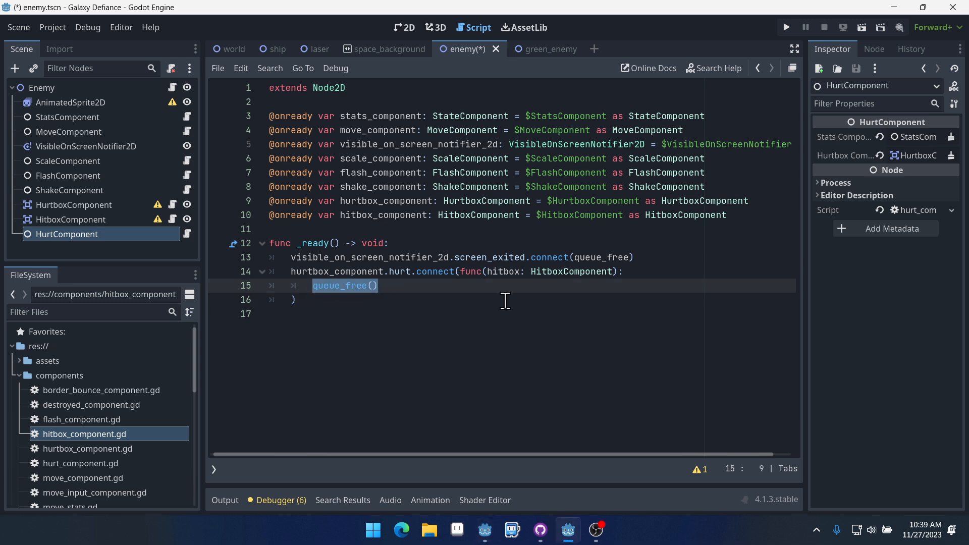
text(scale_component)
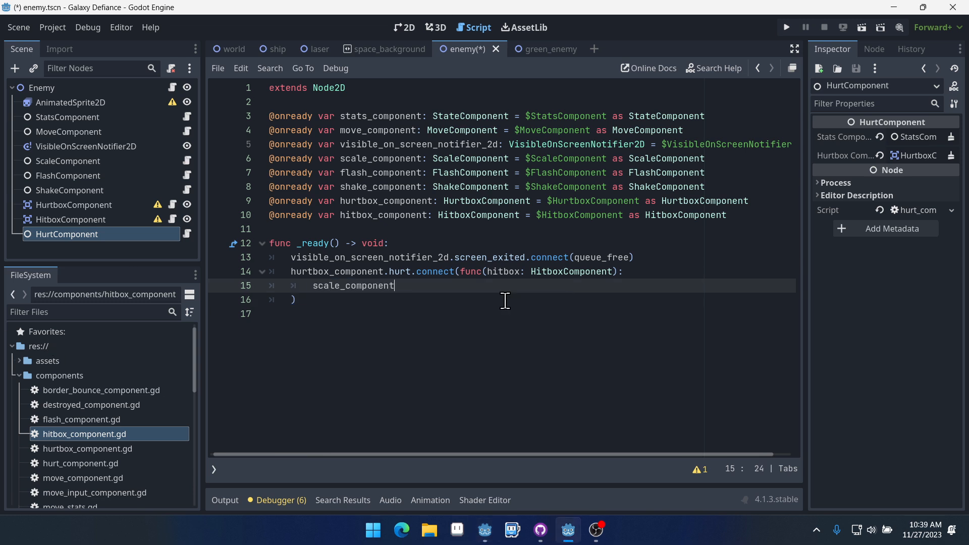
text(.tween_scale()
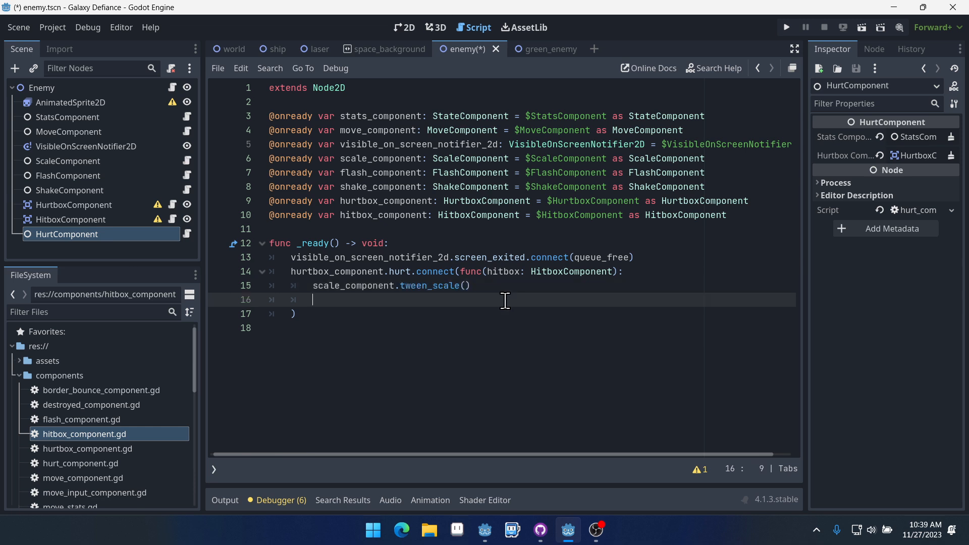
text(flash)
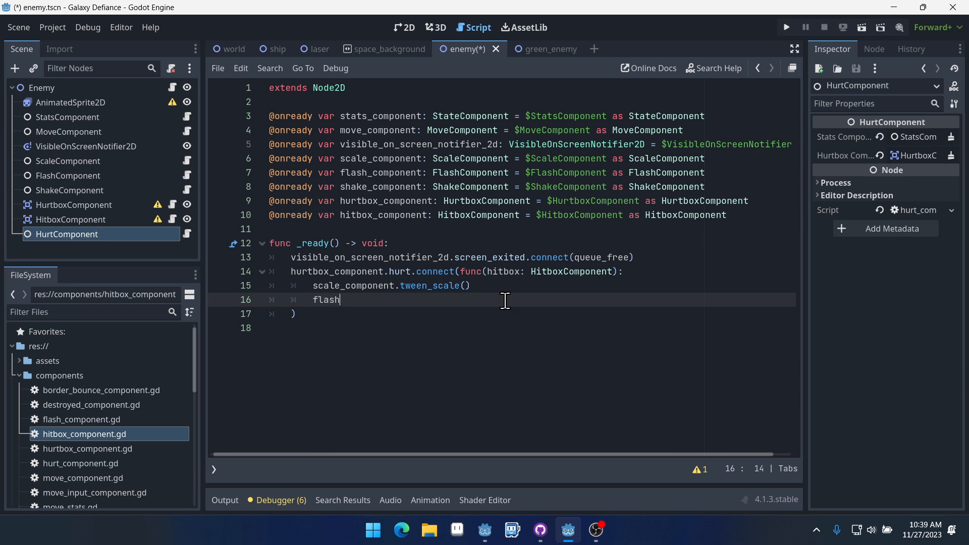
text(_component.flash()
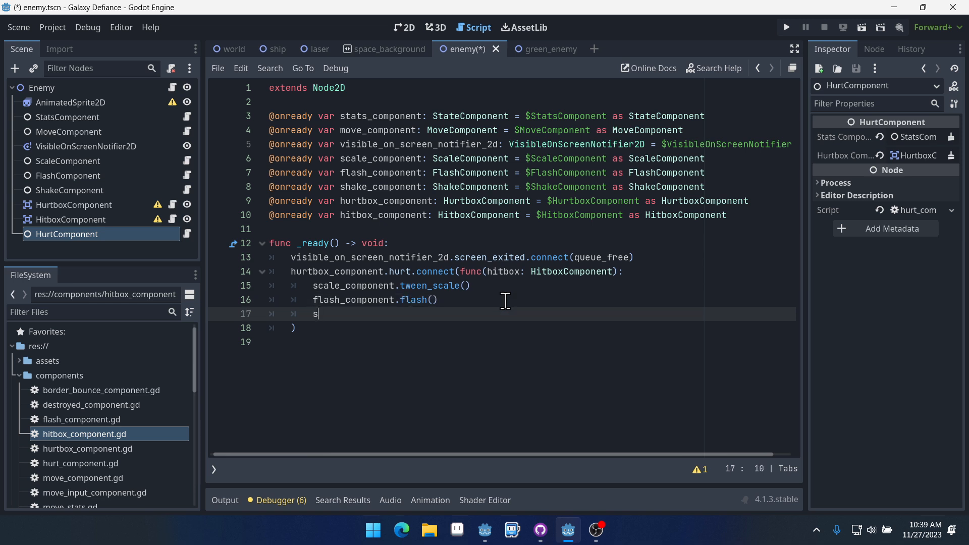
text(hake_component.tween_shake()
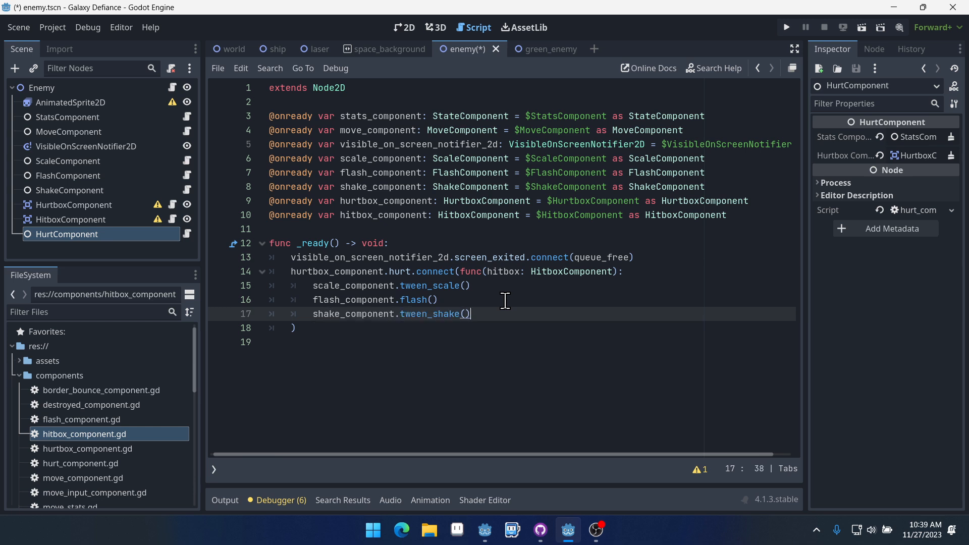
click(591, 214)
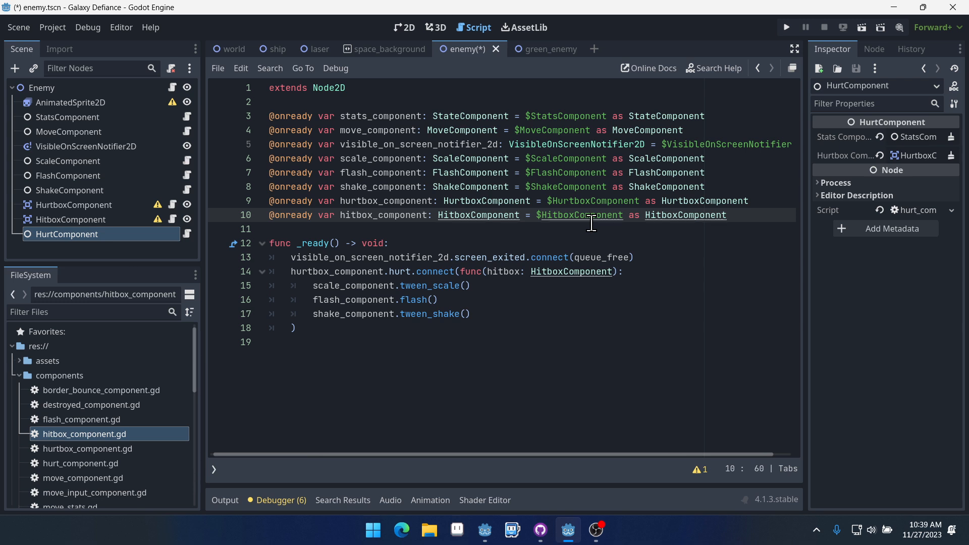
Compare StatsComponent health (enemy 1 vs green enemy 3) and HurtboxComponent, ending on the enemy script.
click(68, 117)
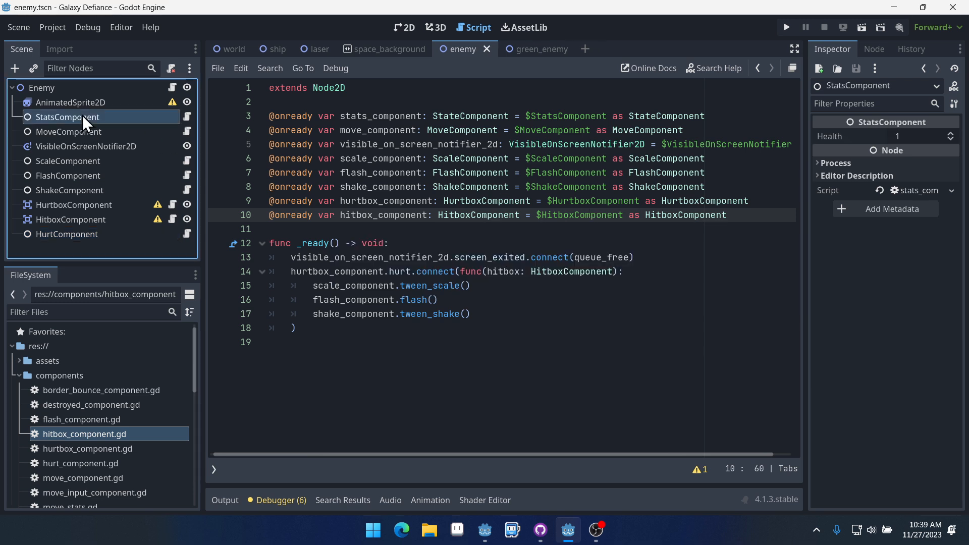
mouse_move(638, 147)
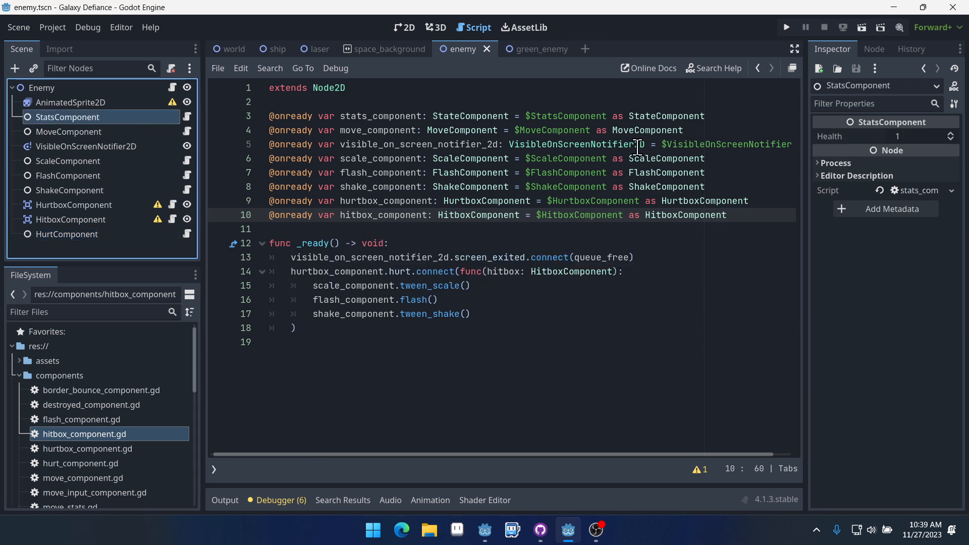
click(536, 48)
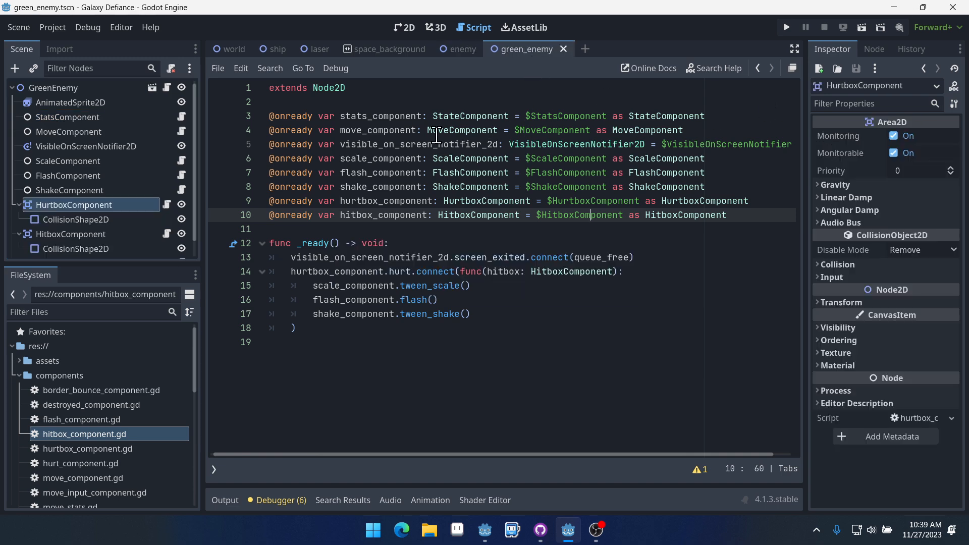
click(67, 117)
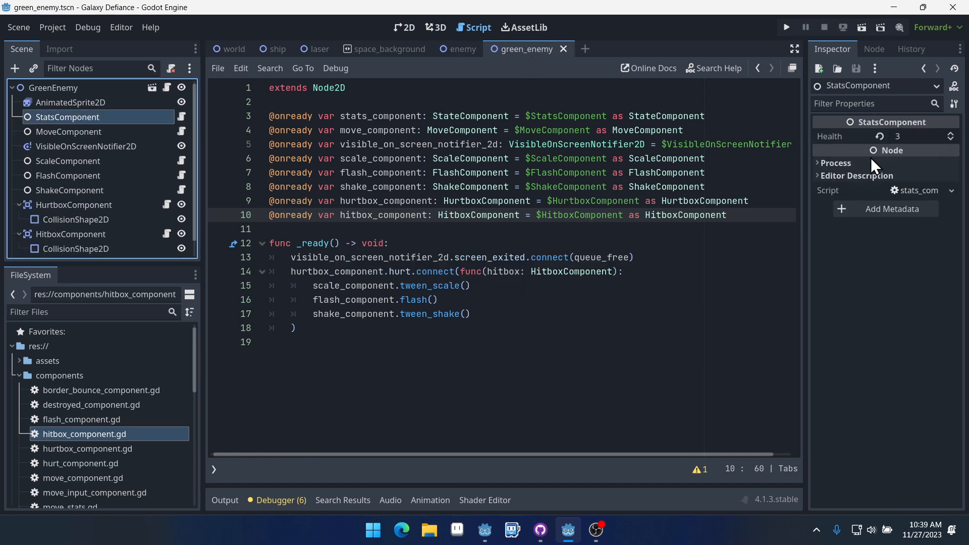
click(461, 49)
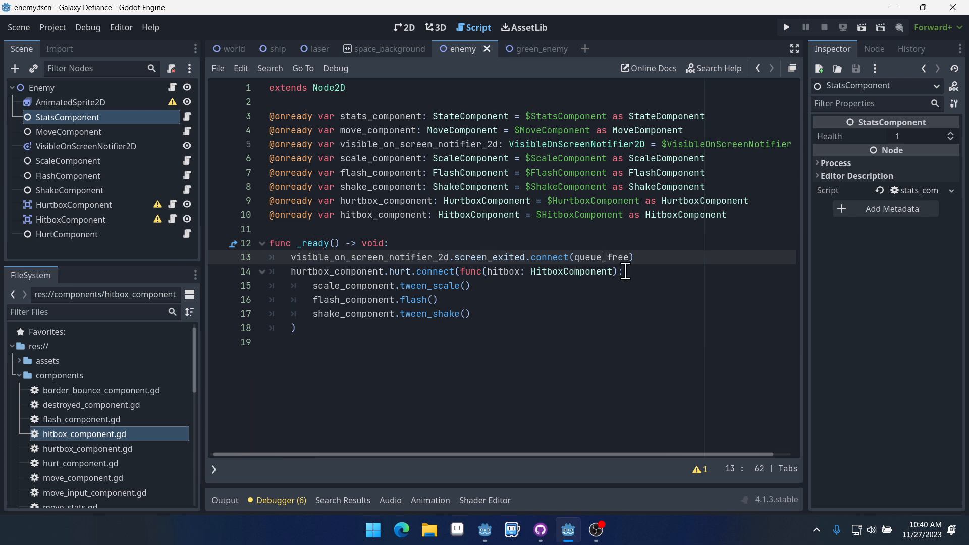
mouse_move(334, 335)
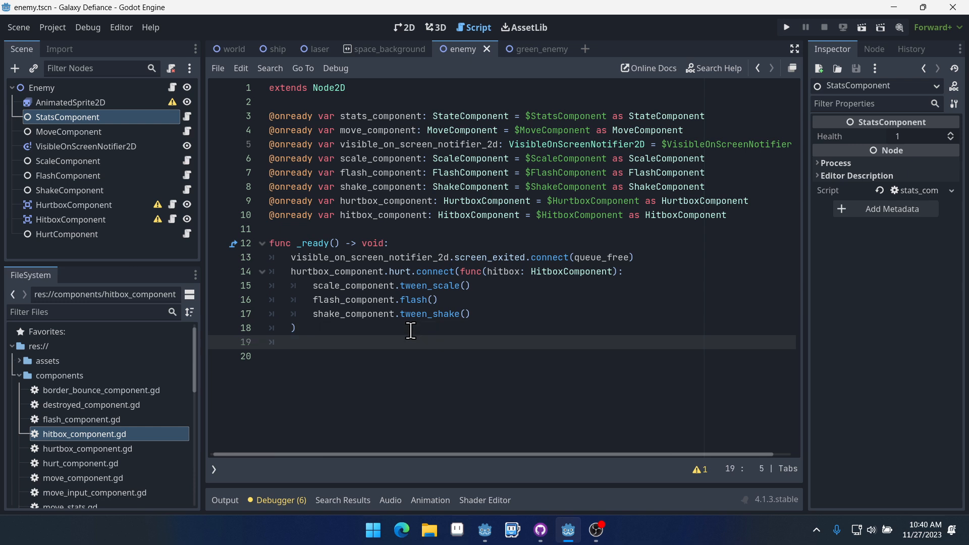
text(scale_component.)
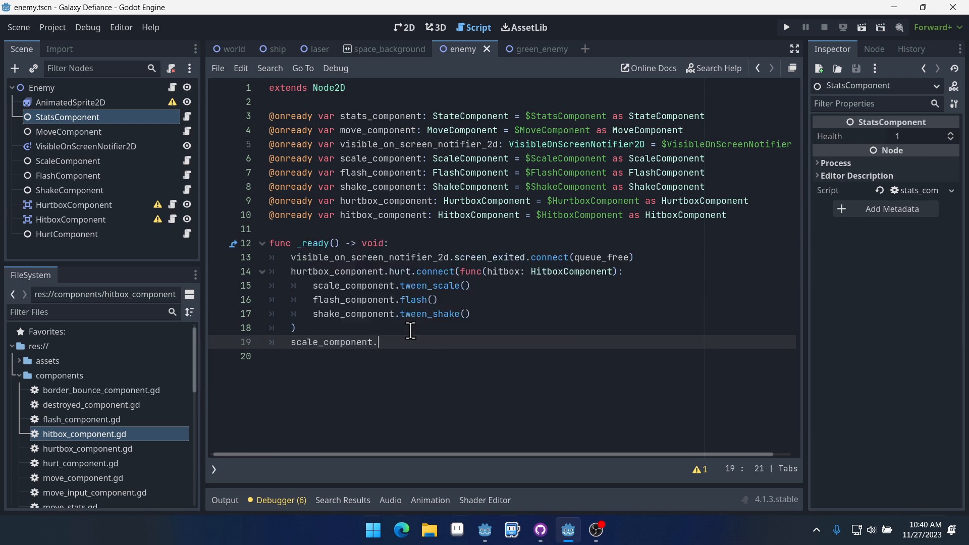
text(n)
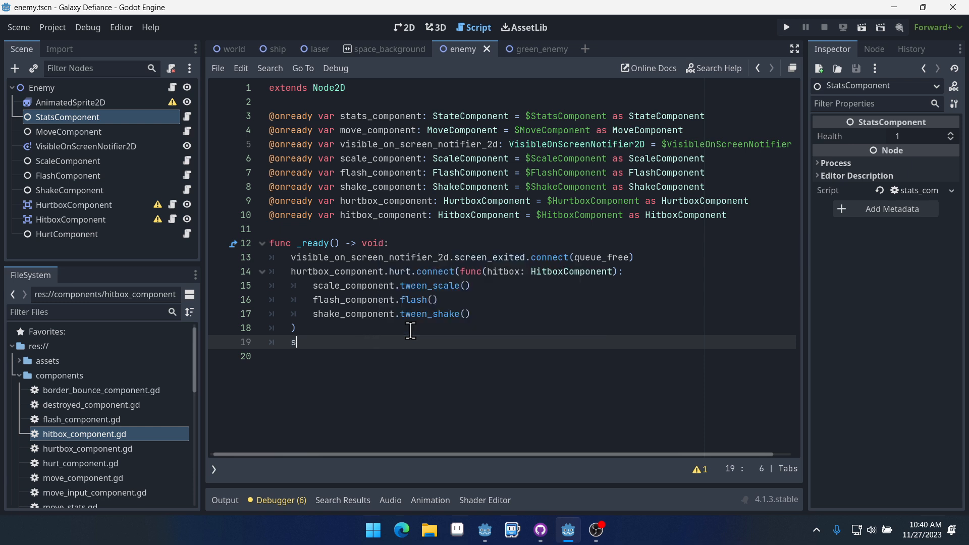
text(tats_component.)
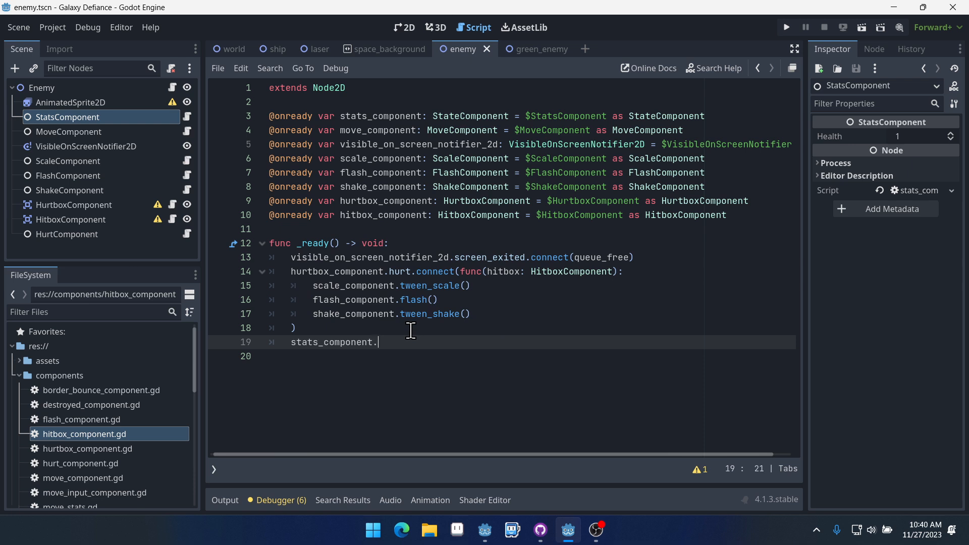
text(.)
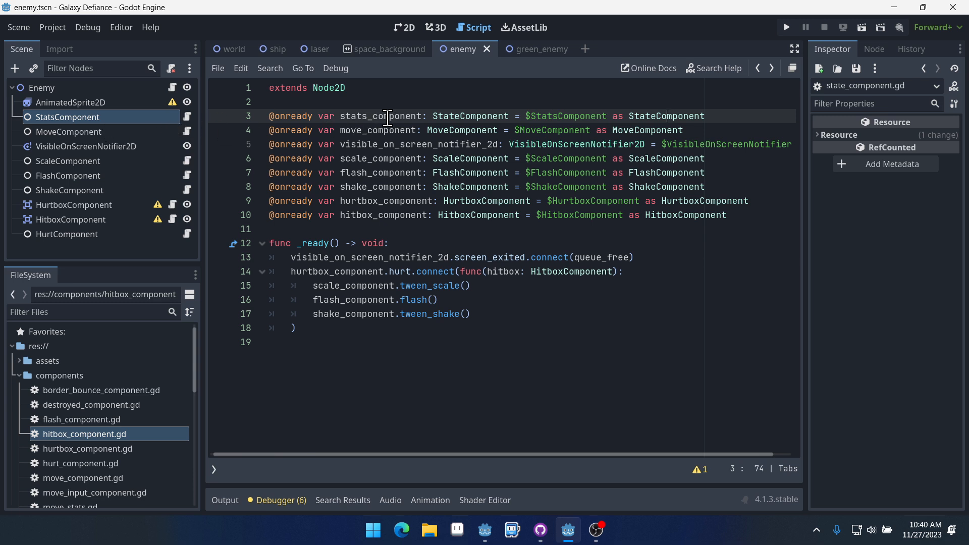
Change line 3's StateComponent type hint and cast to StatsComponent.
click(69, 102)
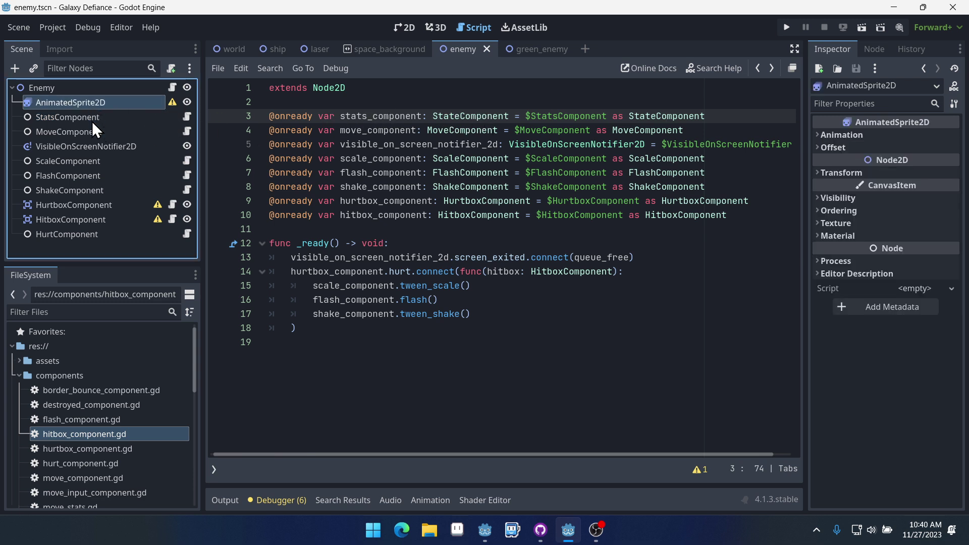
click(67, 117)
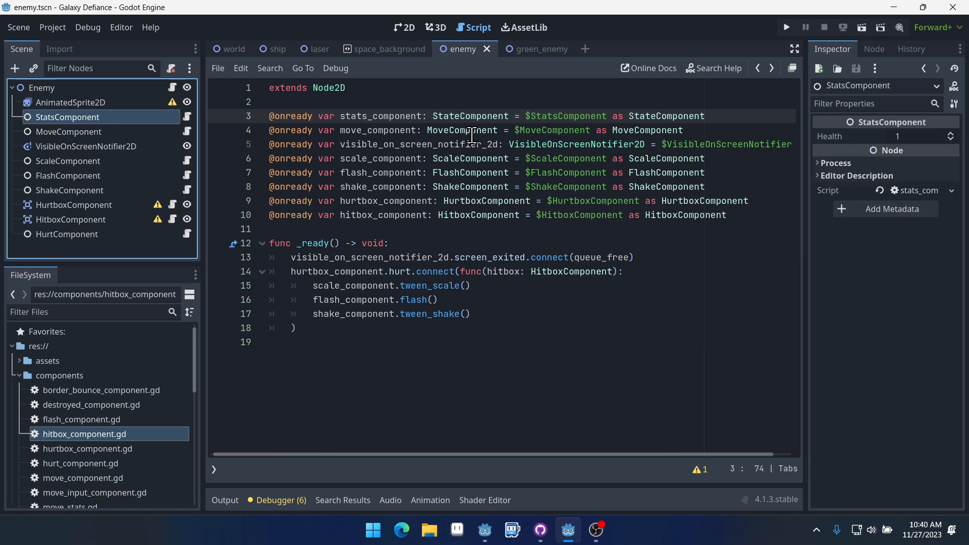
click(463, 116)
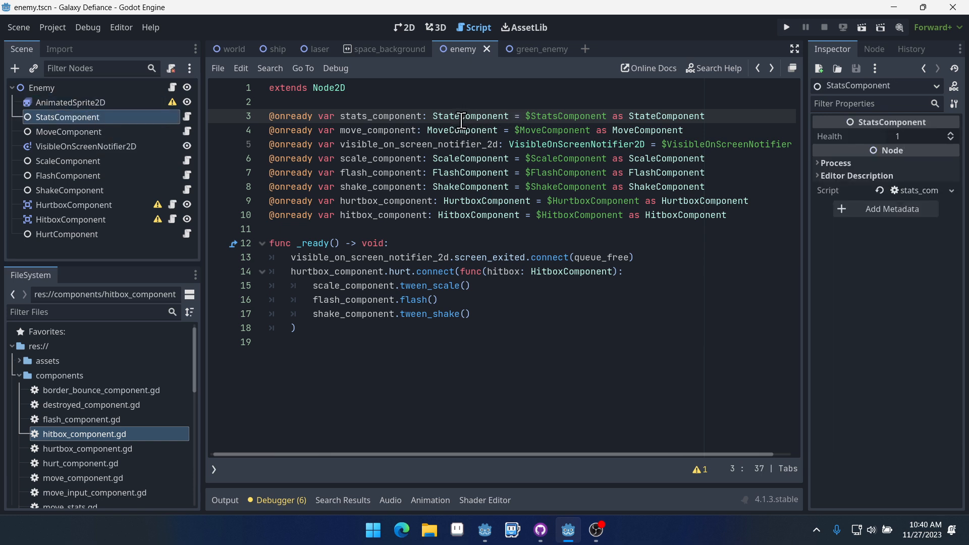
double_click(448, 116)
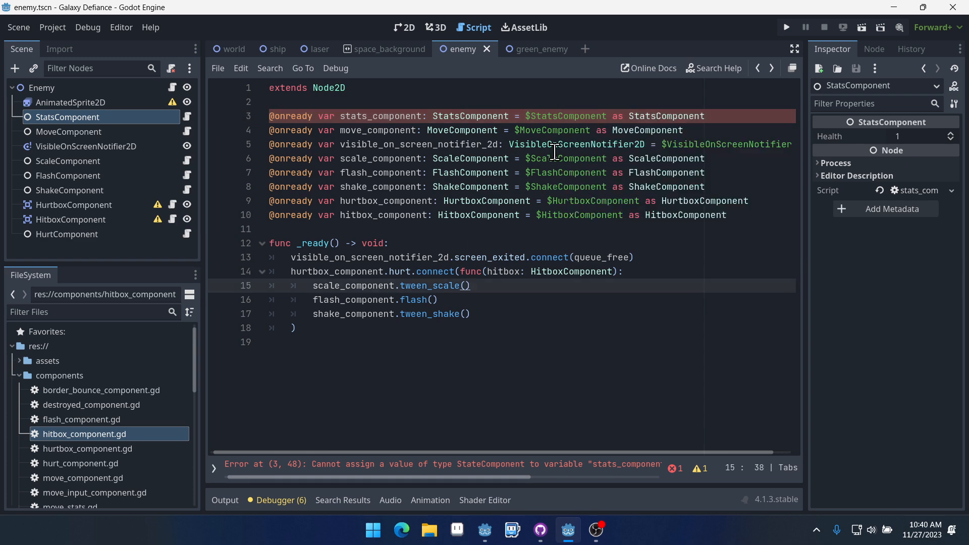
Recheck the corrected StatsComponent hint and cast with no error, ending at the bottom of _ready.
click(361, 342)
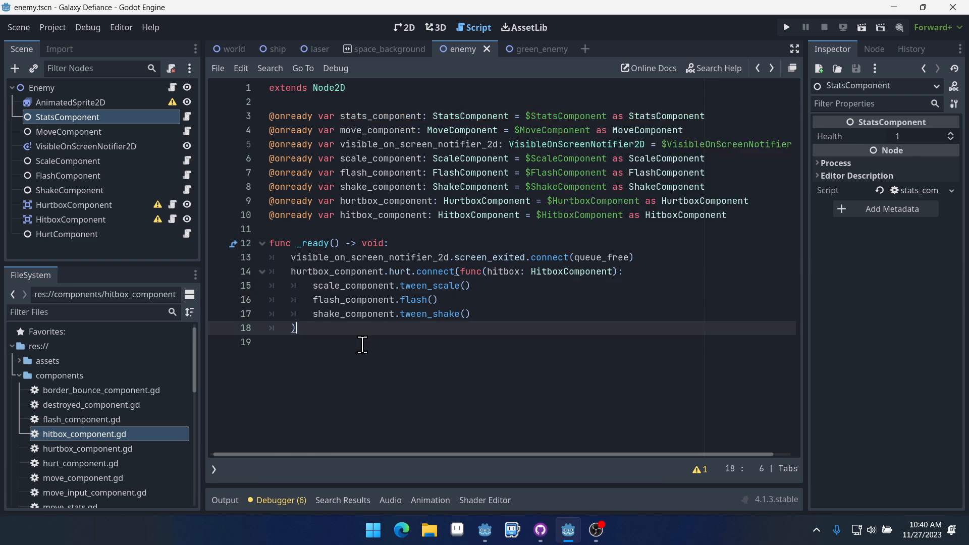
mouse_move(557, 182)
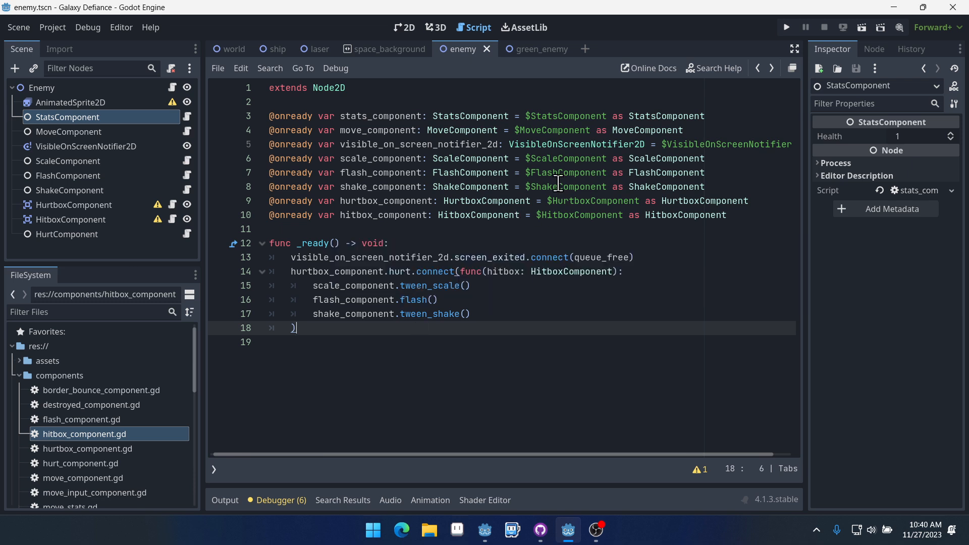
mouse_move(462, 111)
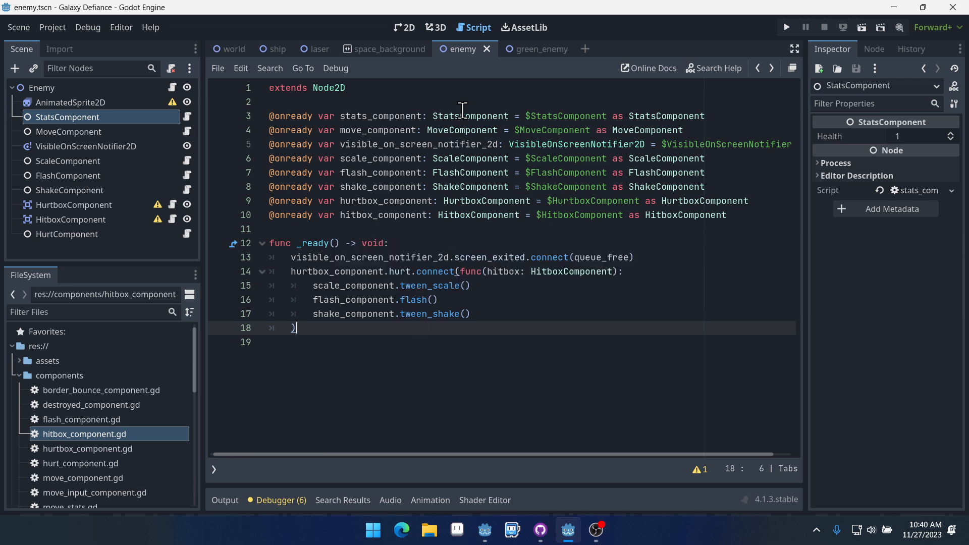
double_click(471, 115)
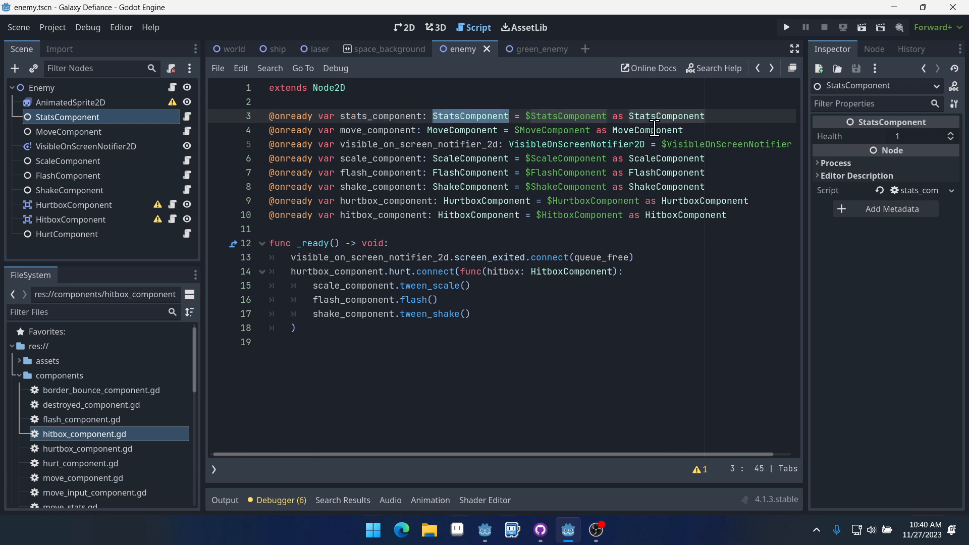
double_click(666, 116)
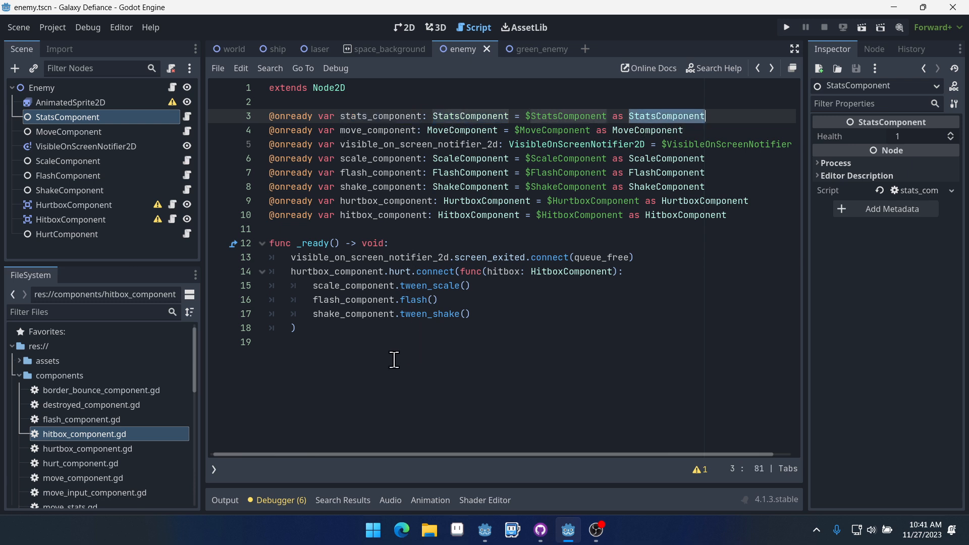
click(306, 327)
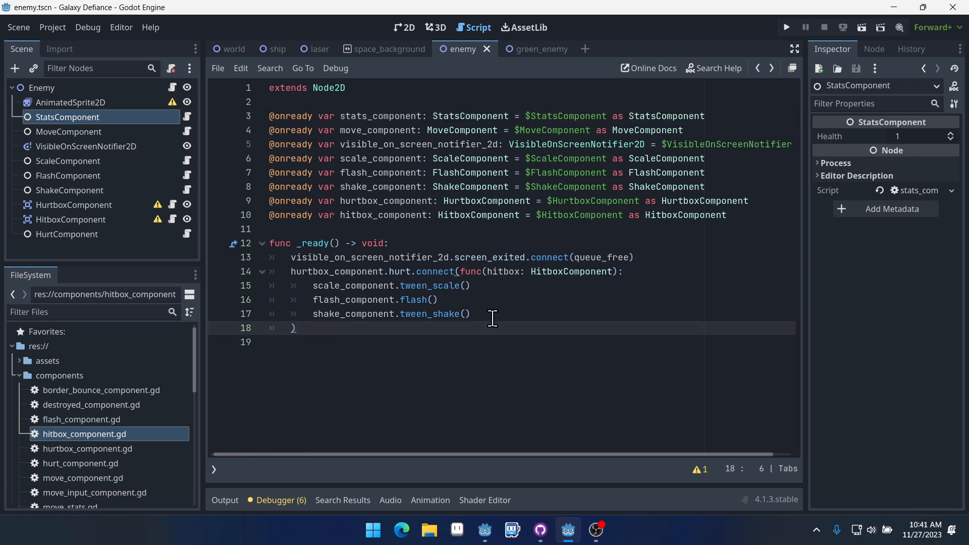
Add stats_component.no_health.connect(queue_free) to _ready.
text(st)
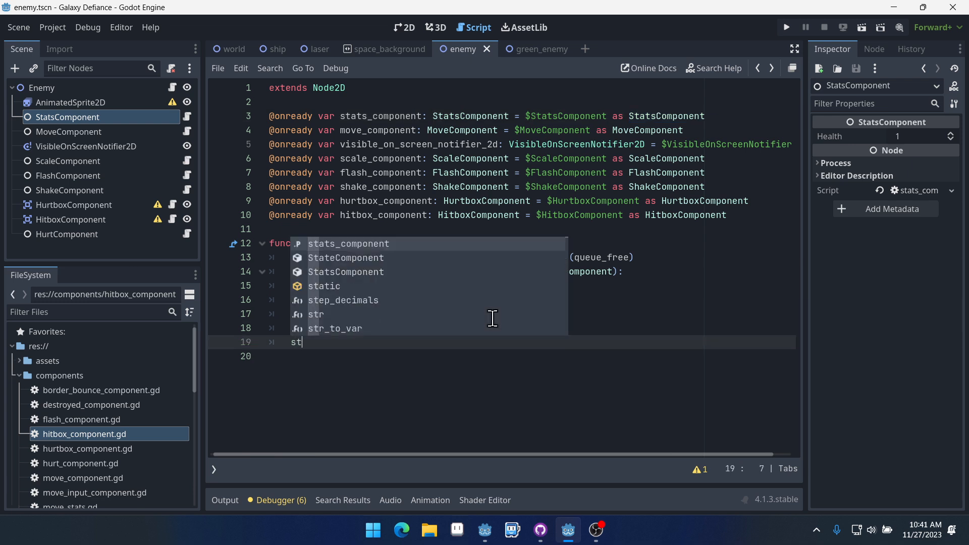
text(stats_component.no_health)
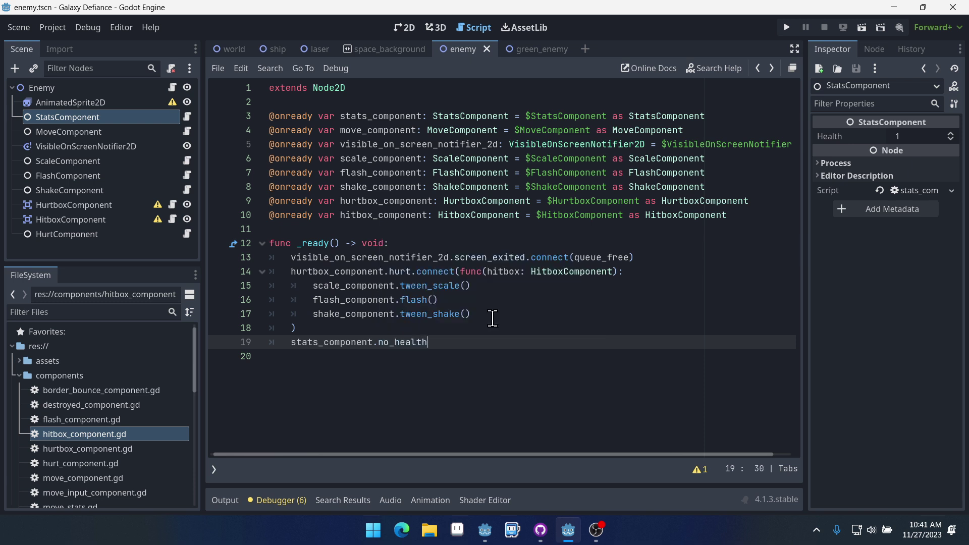
text(.connect()
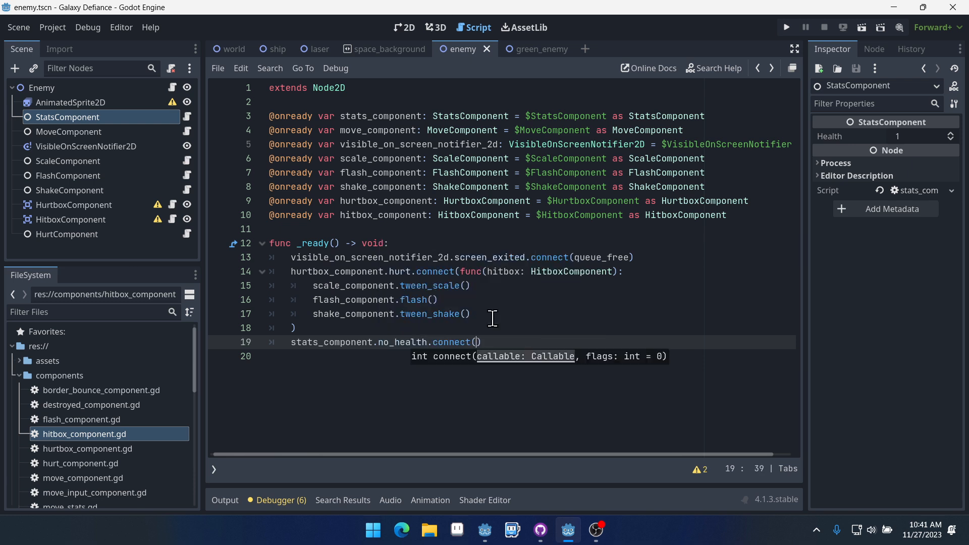
text(queue_free)
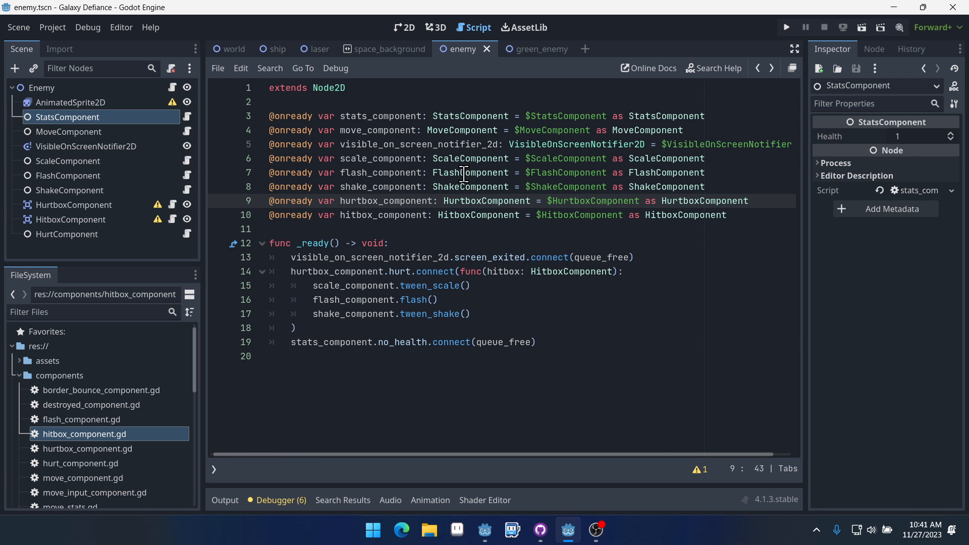
mouse_move(418, 231)
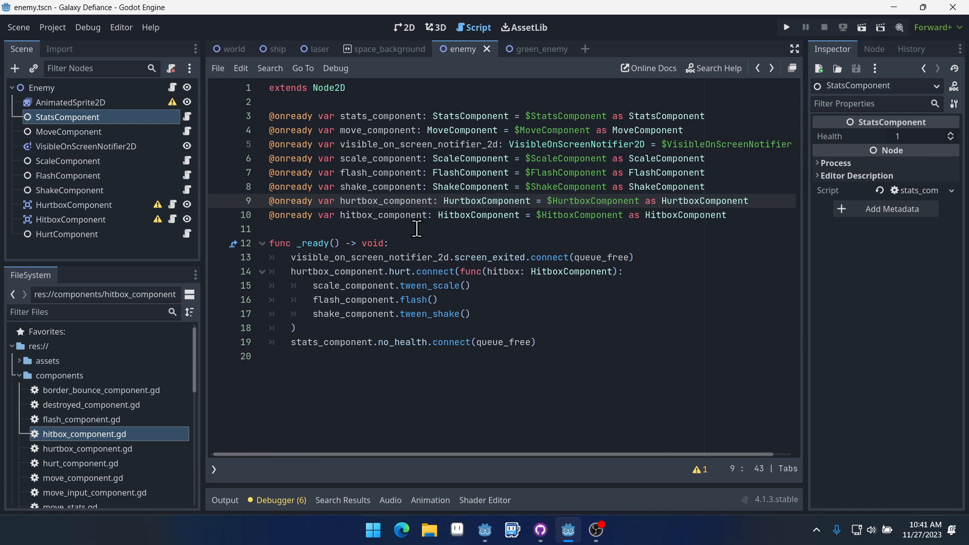
double_click(414, 300)
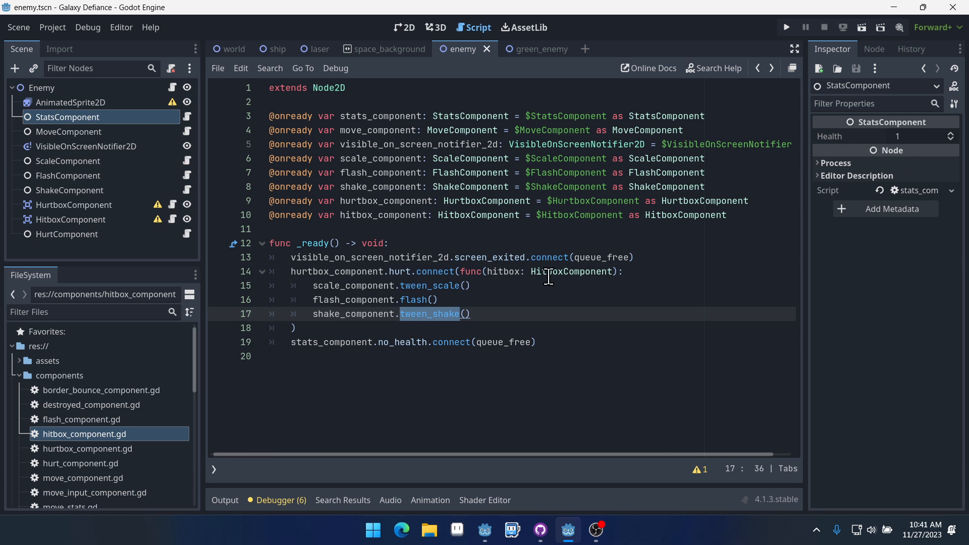
double_click(502, 342)
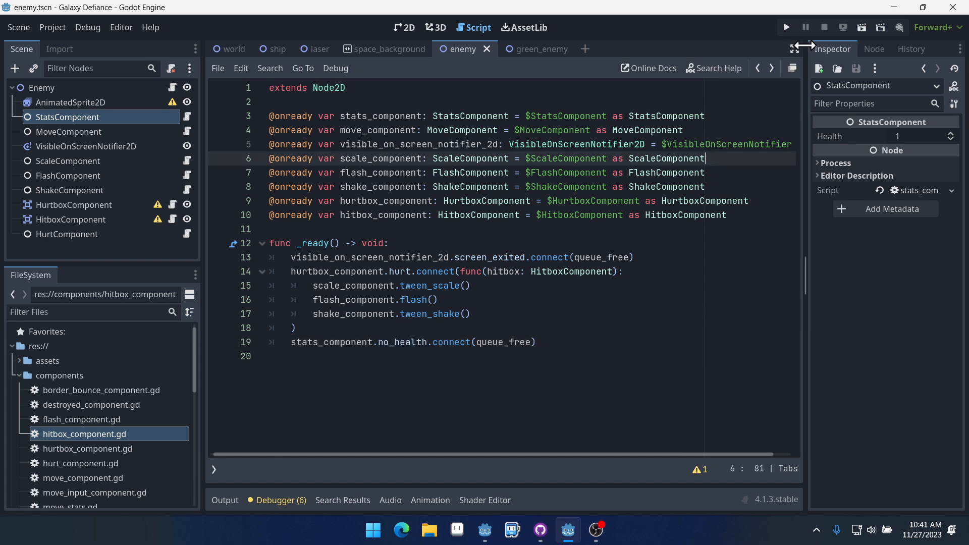
Run the Galaxy Defiance project (F5) to test the enemy in a debug window.
click(787, 27)
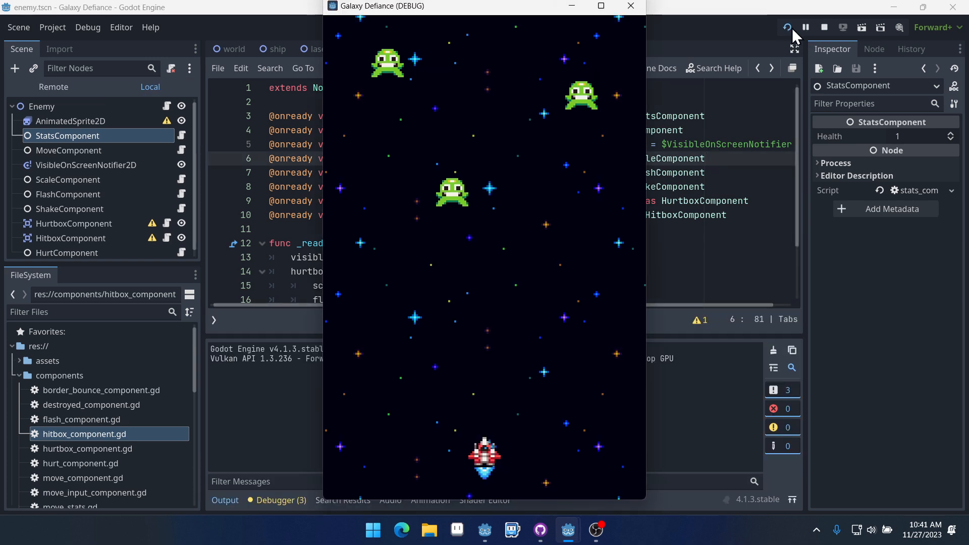